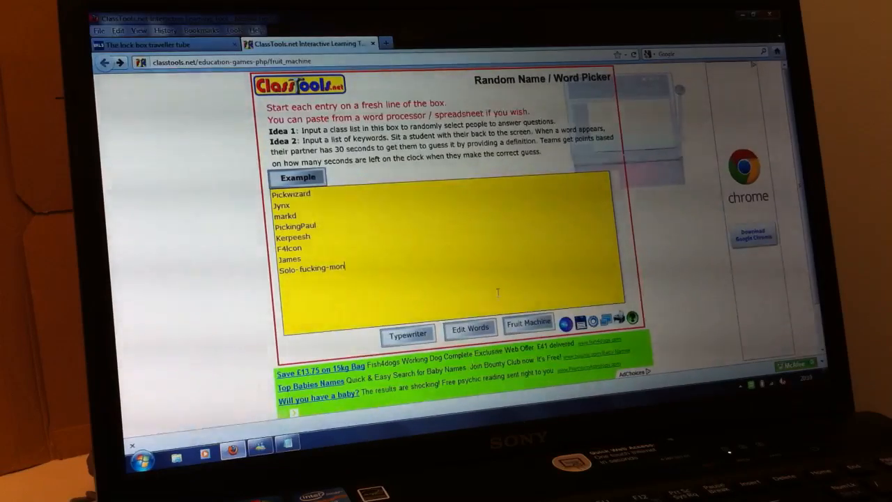
Load the eight-name list into the Fruit Machine slot-machine picker.
left_click(528, 321)
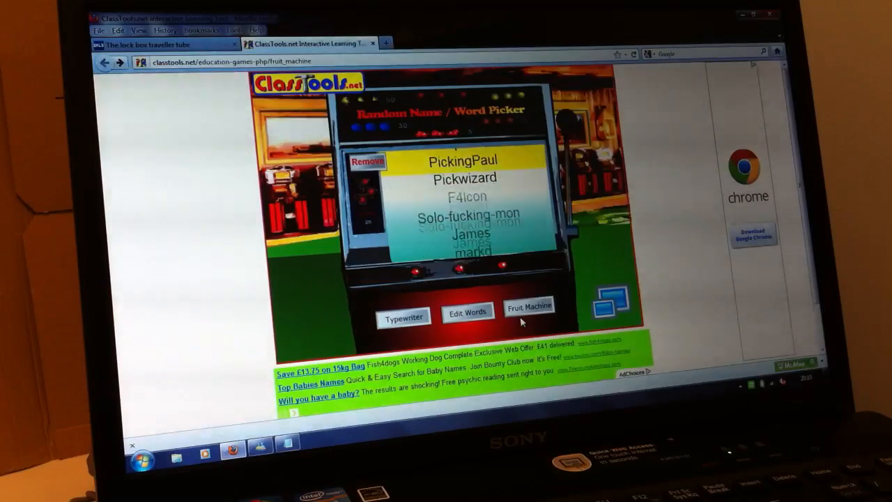
Spin the reel, remove the drawn name Pickwizard, and spin for another pick.
left_click(367, 161)
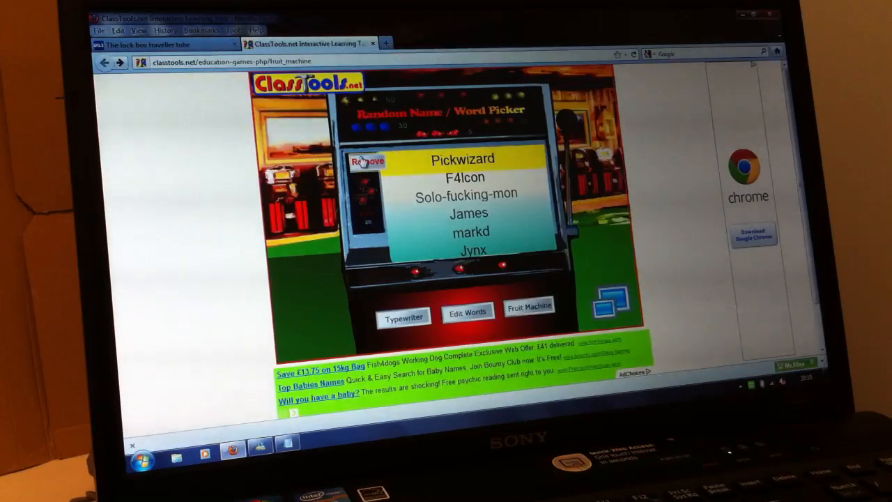
left_click(366, 160)
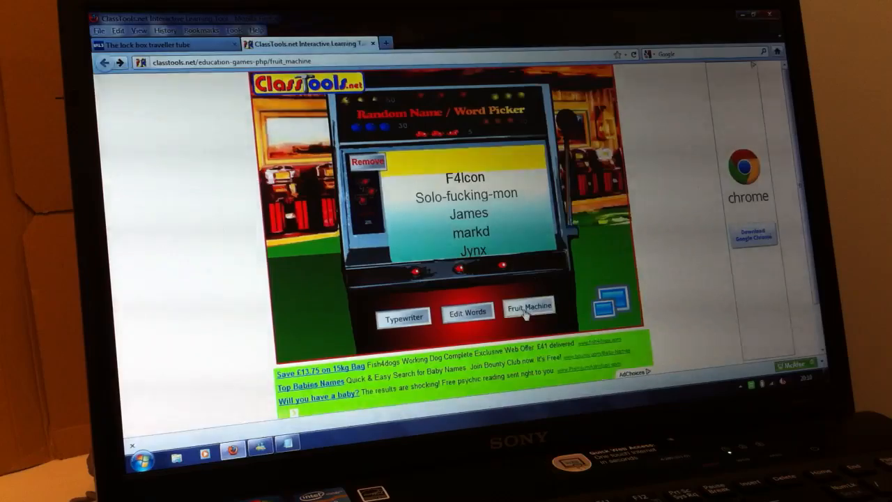
left_click(529, 310)
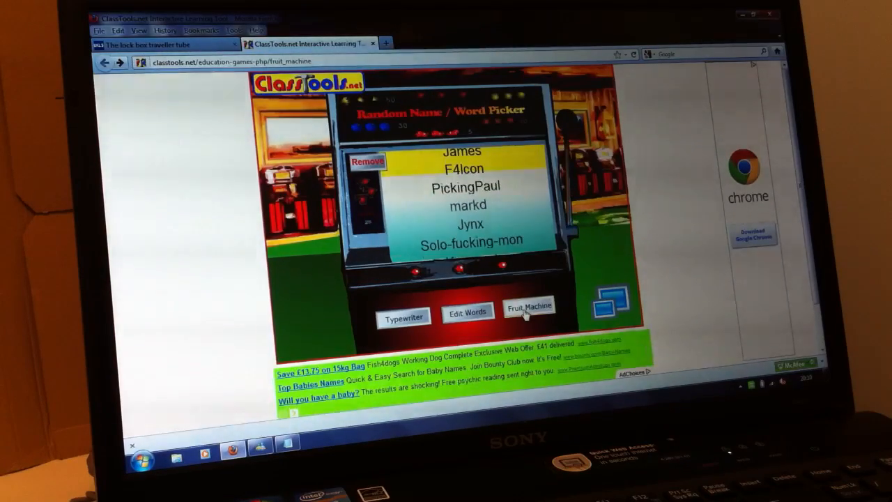
left_click(368, 161)
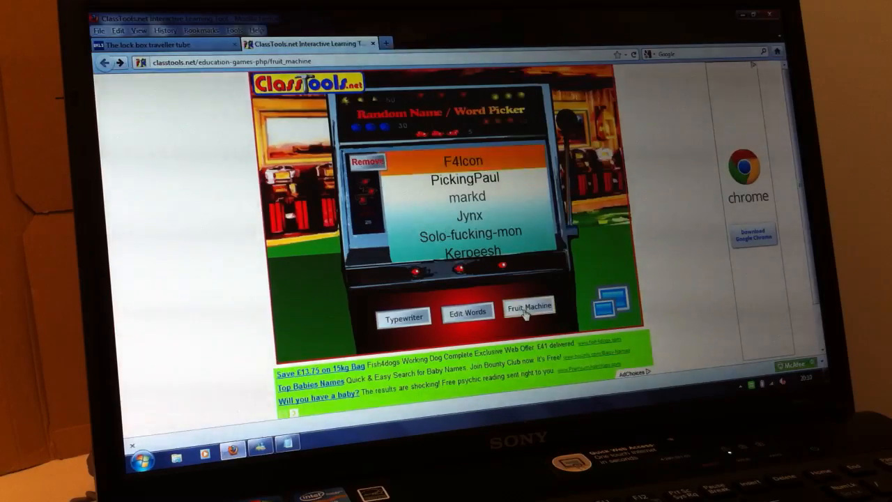
left_click(528, 309)
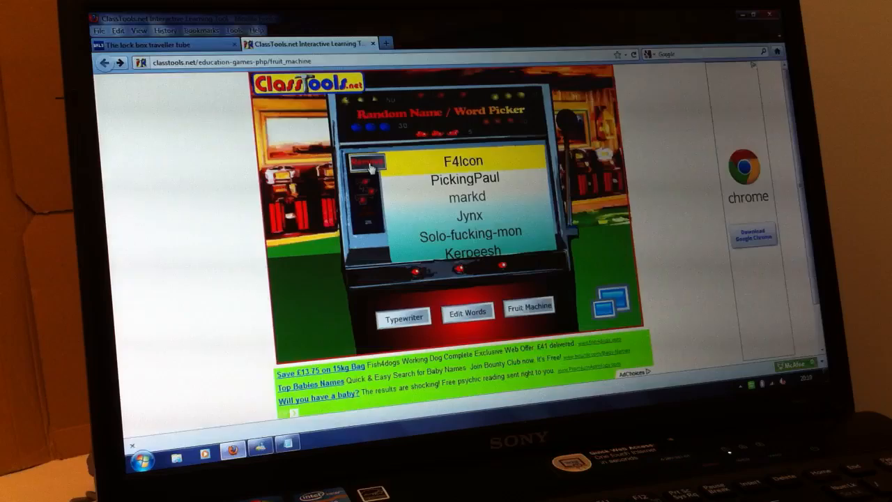
left_click(367, 160)
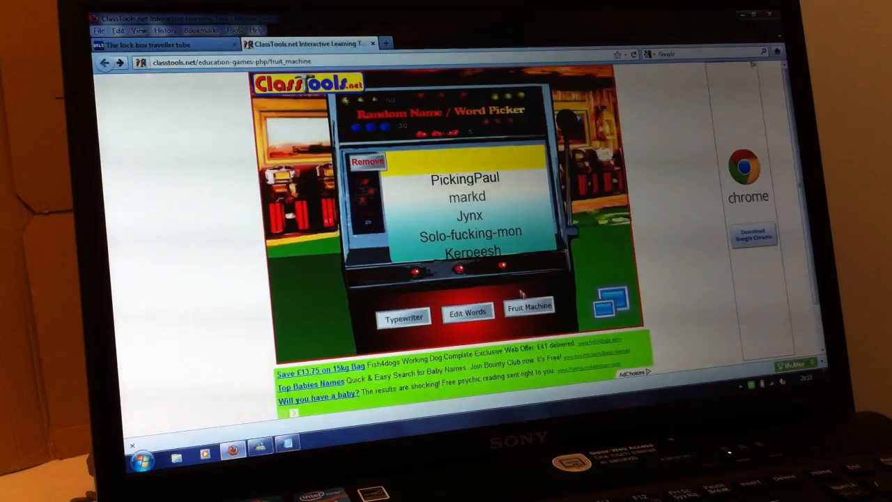
left_click(529, 310)
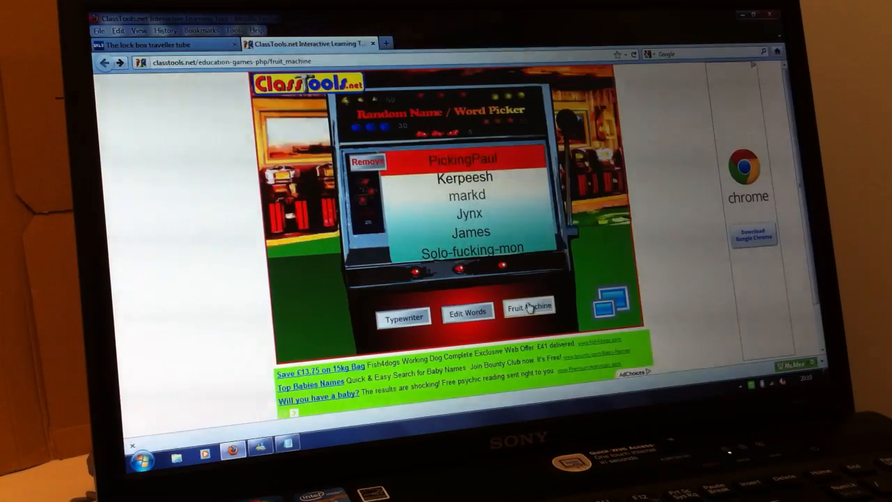
left_click(528, 306)
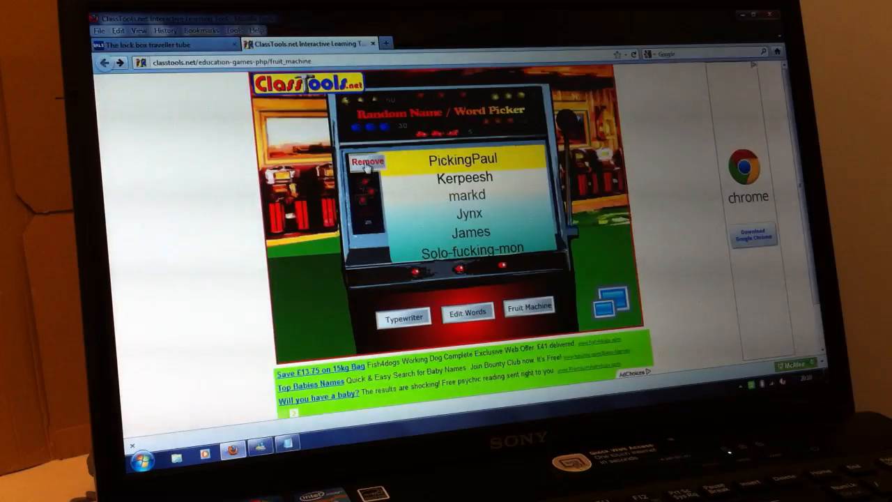
left_click(367, 161)
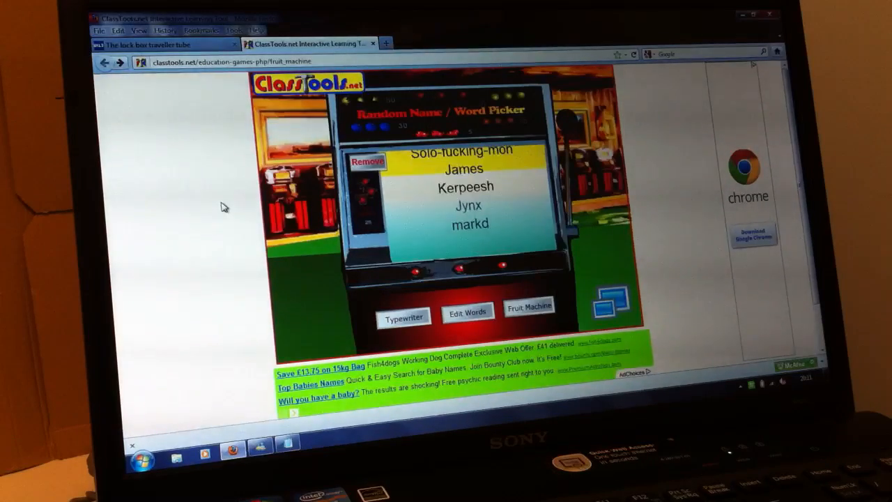
left_click(368, 162)
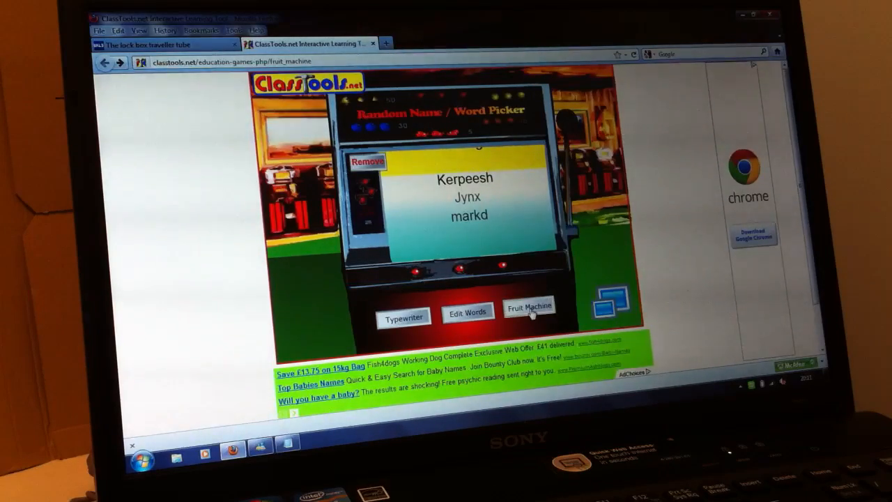
left_click(529, 307)
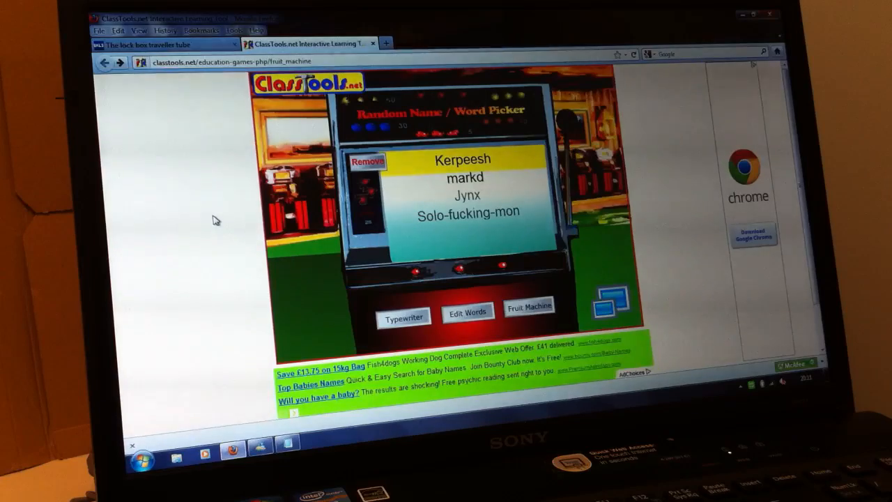
left_click(367, 161)
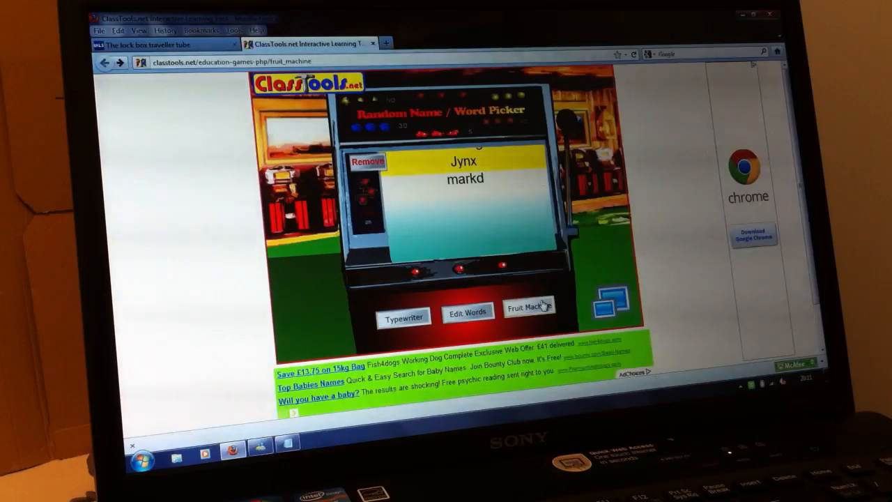
Spin to draw and remove the long hyphenated name, then markd, emptying the reel.
left_click(368, 161)
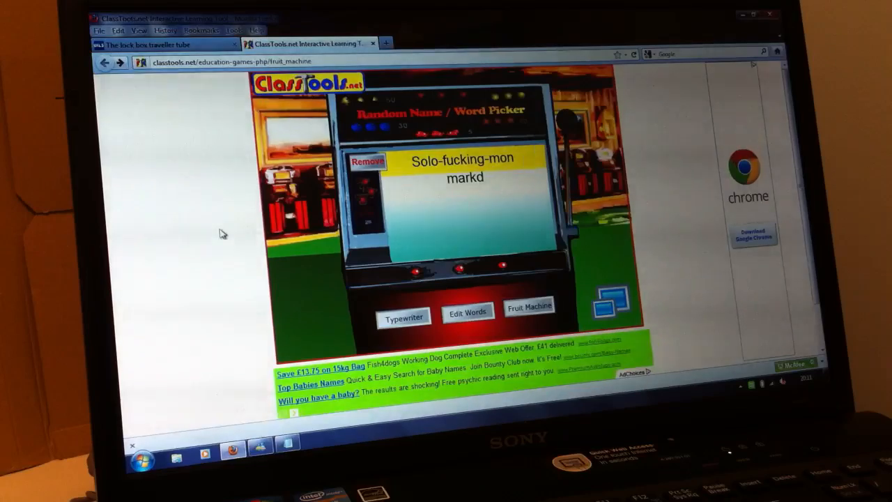
left_click(368, 161)
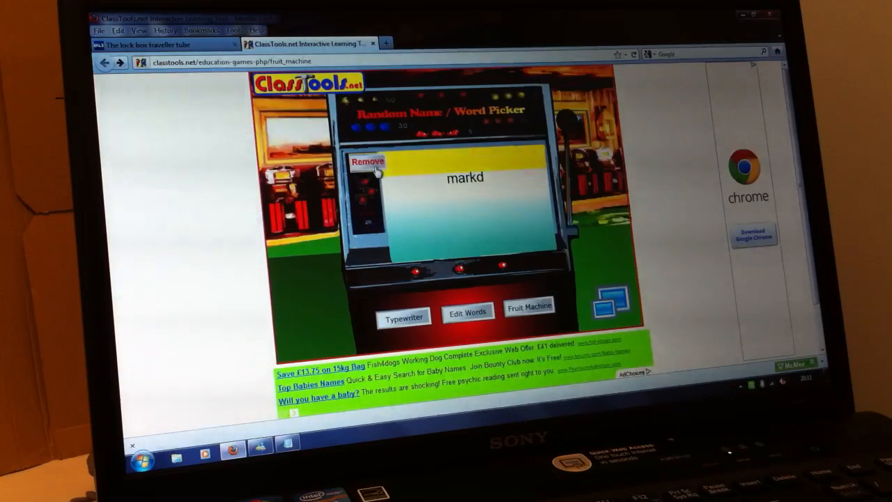
left_click(529, 310)
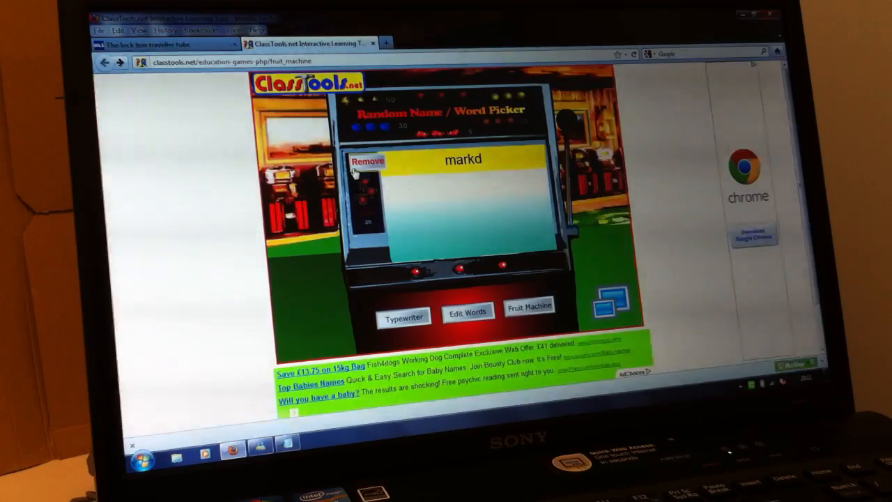
left_click(367, 161)
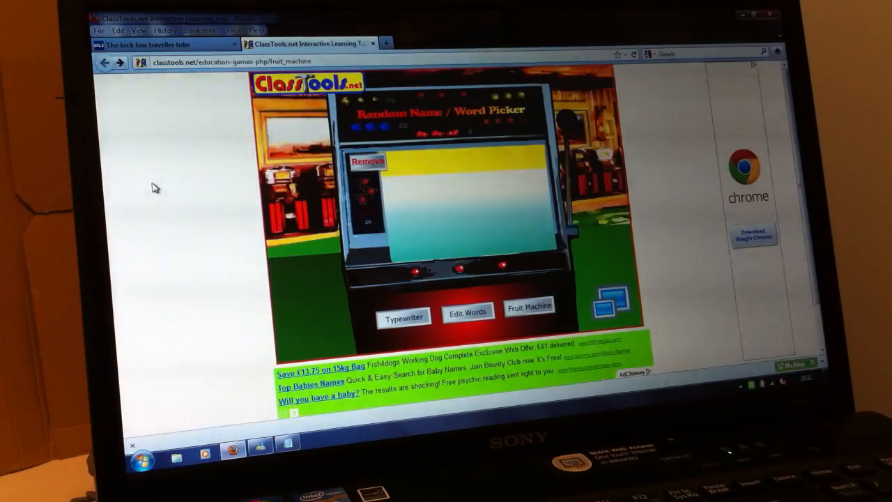